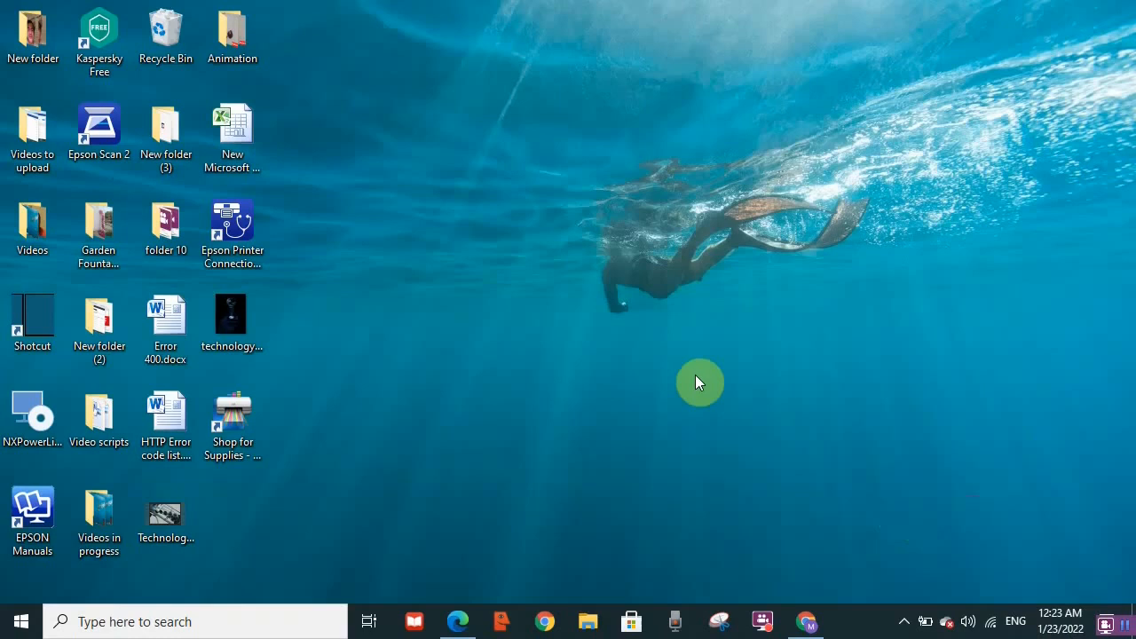
mouse_move(788, 585)
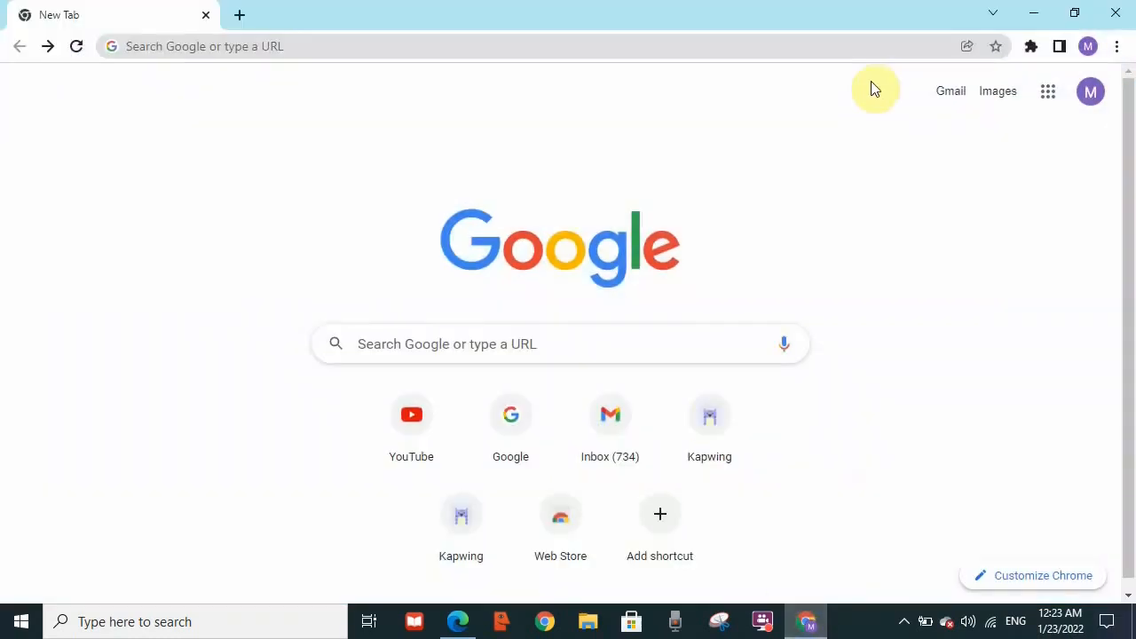
mouse_move(1118, 57)
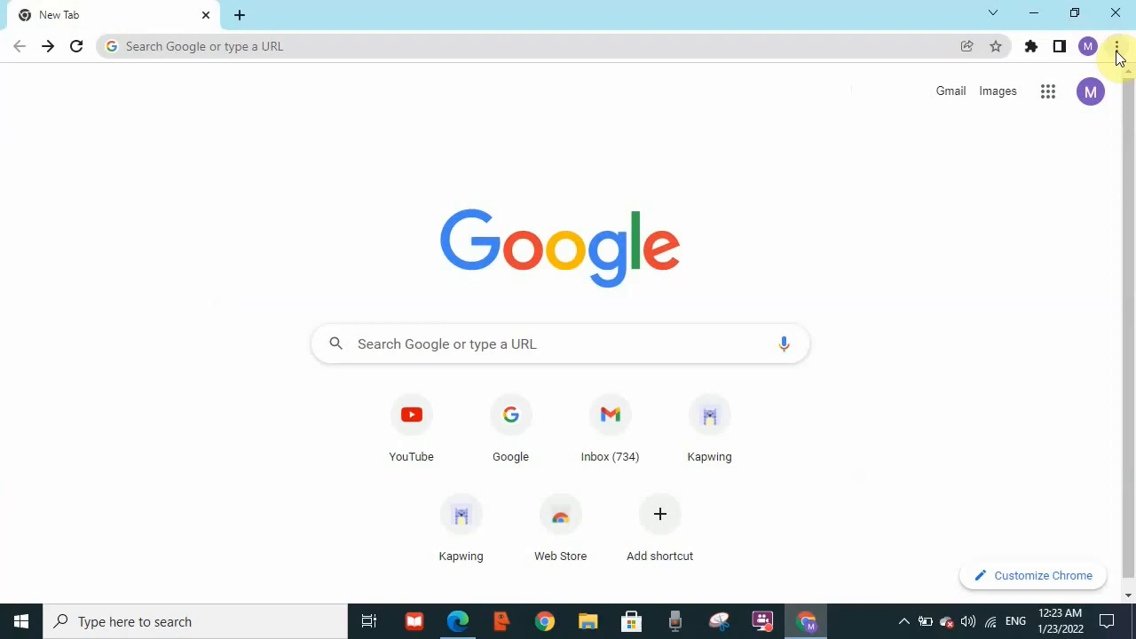
Reach Chrome's Security and Privacy settings from the main menu
click(1116, 46)
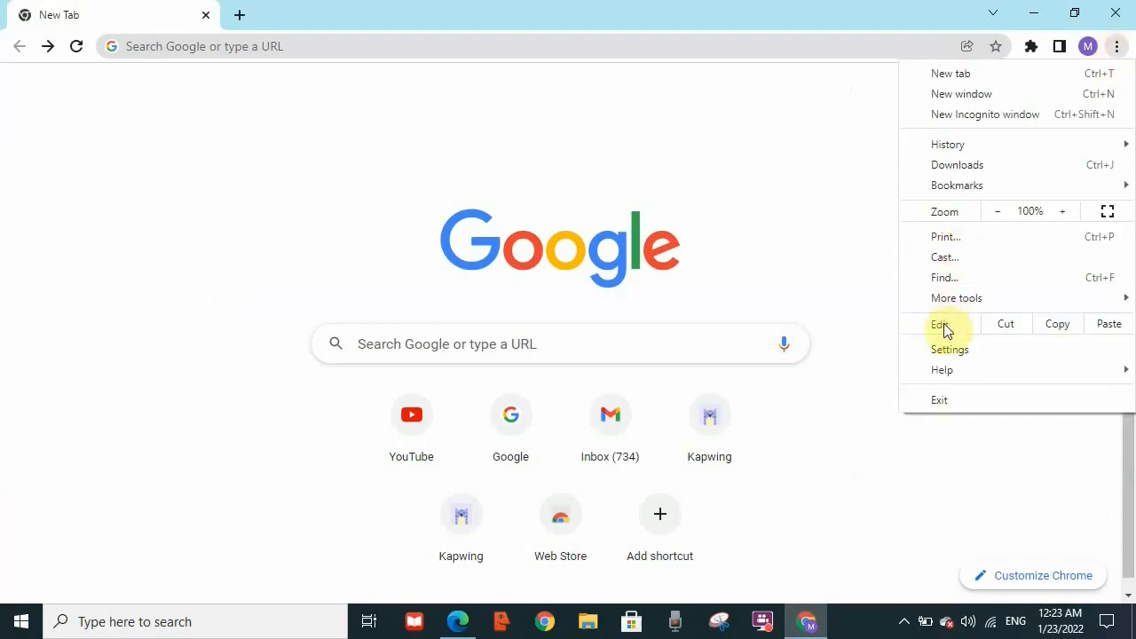
click(949, 348)
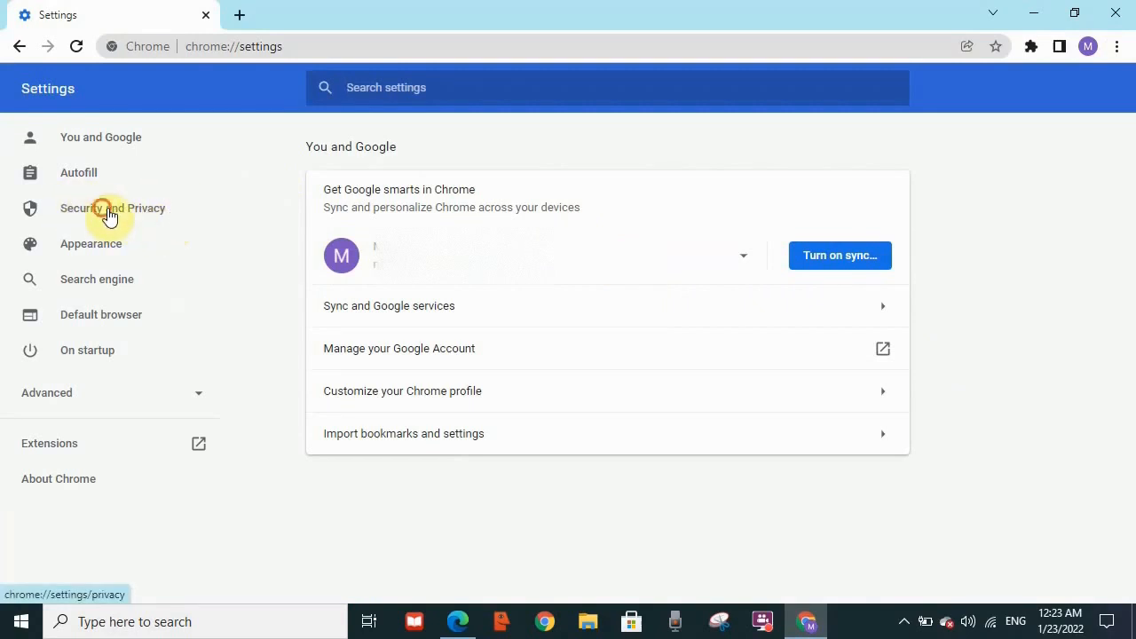
click(112, 208)
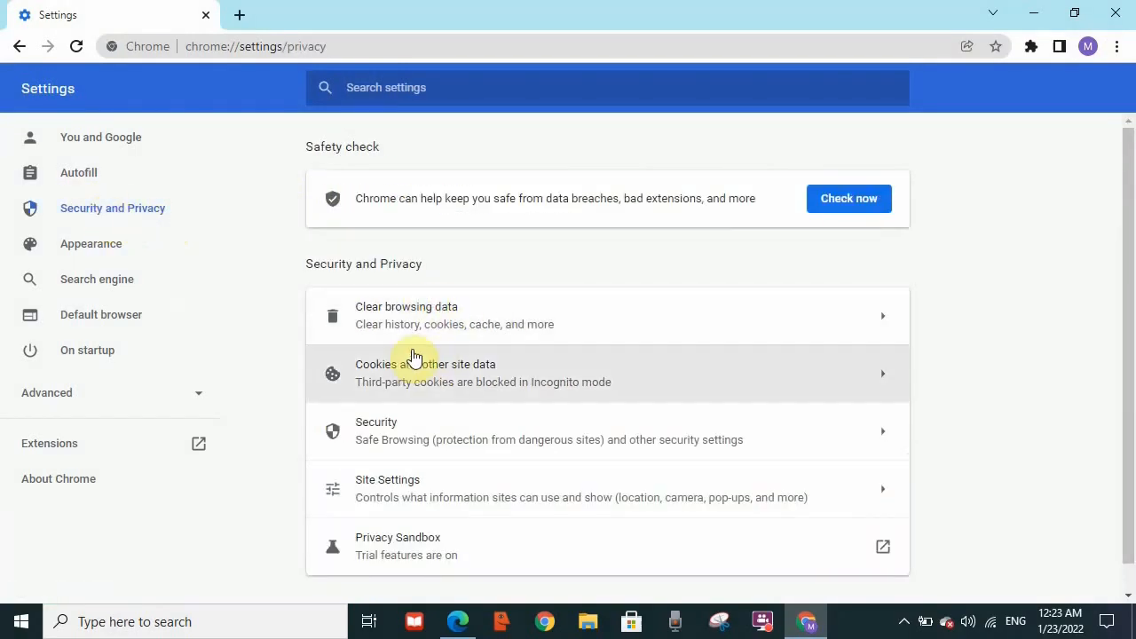
In Clear browsing data, leave cookies and cached images checked, browsing history unchecked, time range All time
click(405, 316)
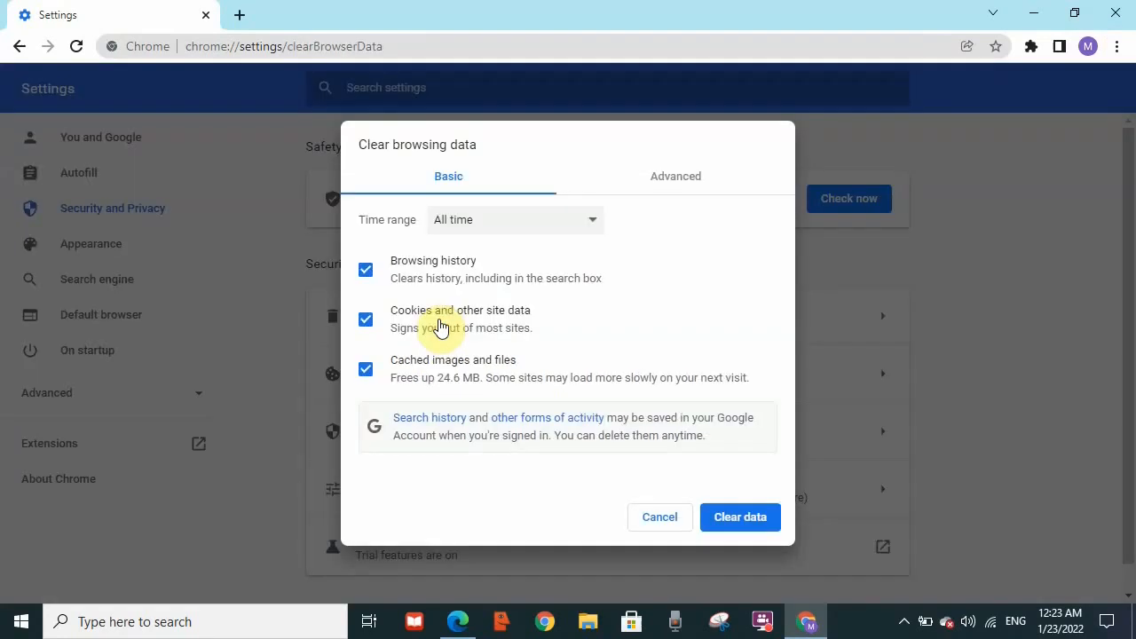
mouse_move(465, 270)
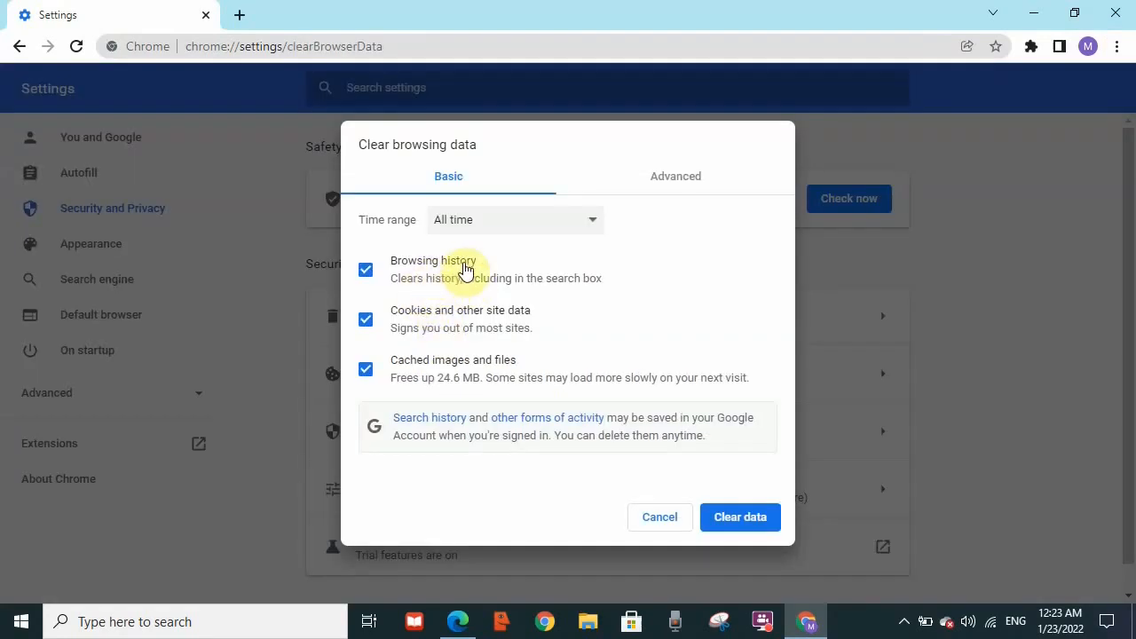
mouse_move(483, 328)
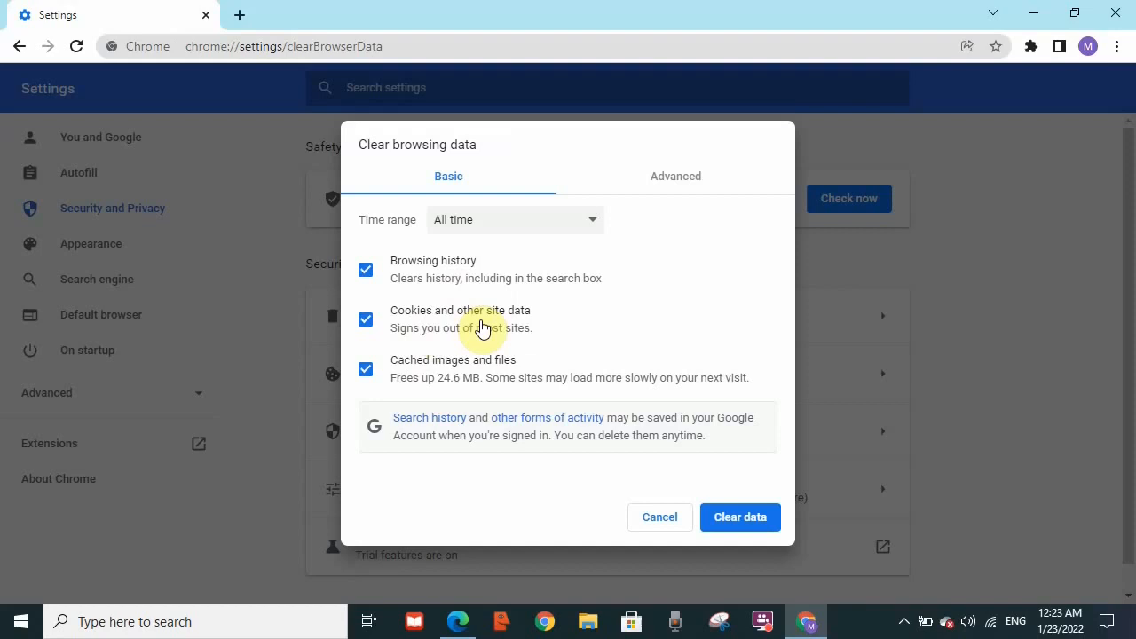
mouse_move(465, 368)
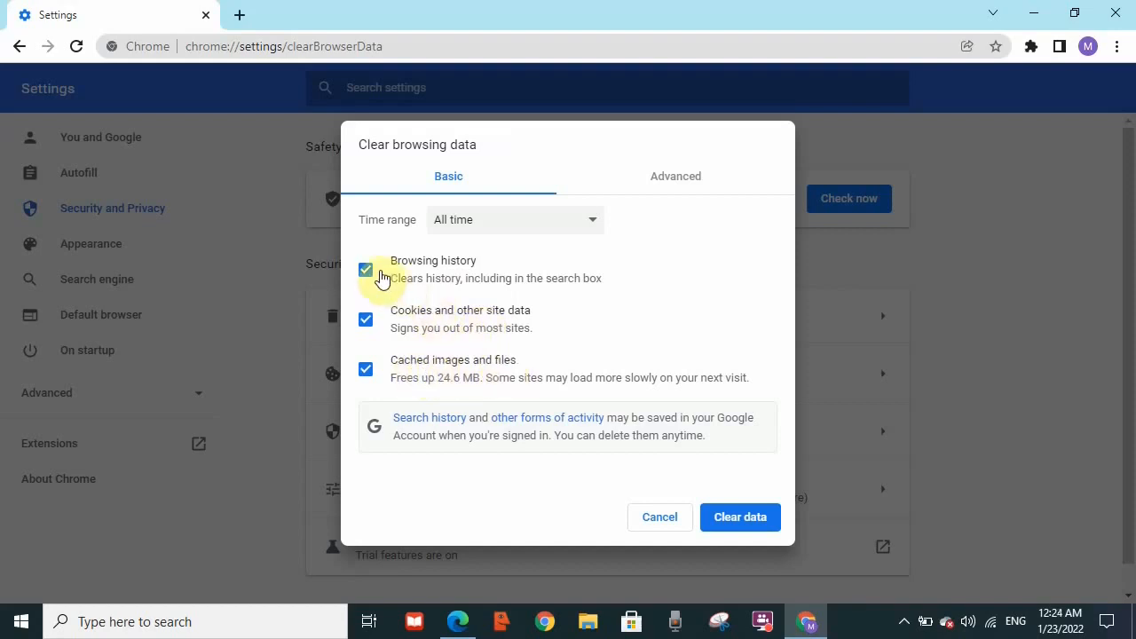
click(365, 269)
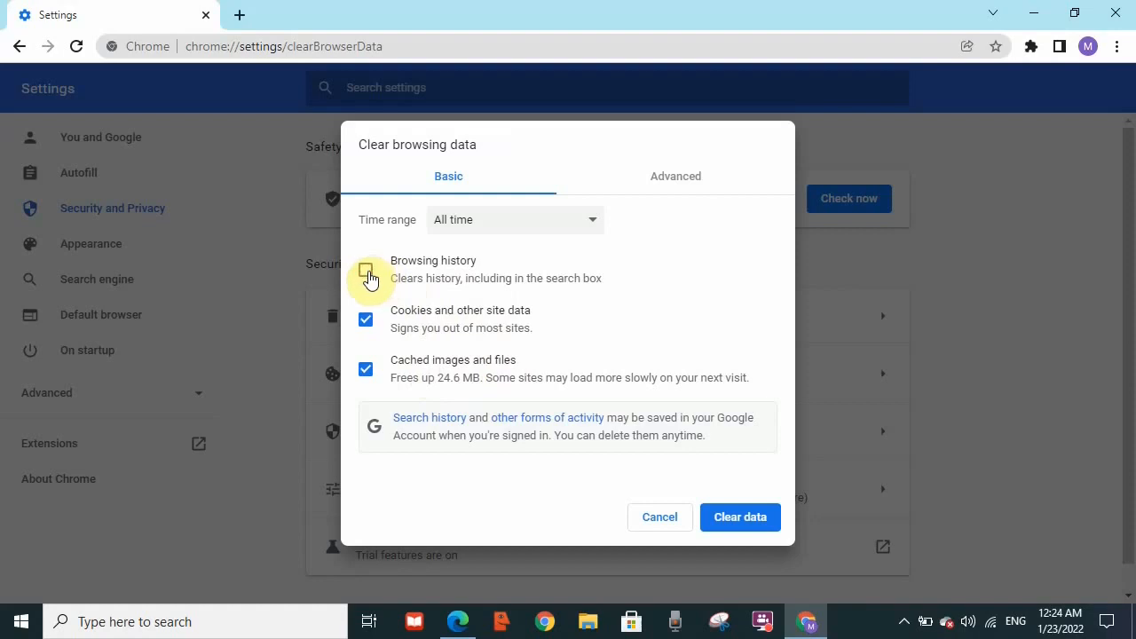
click(366, 270)
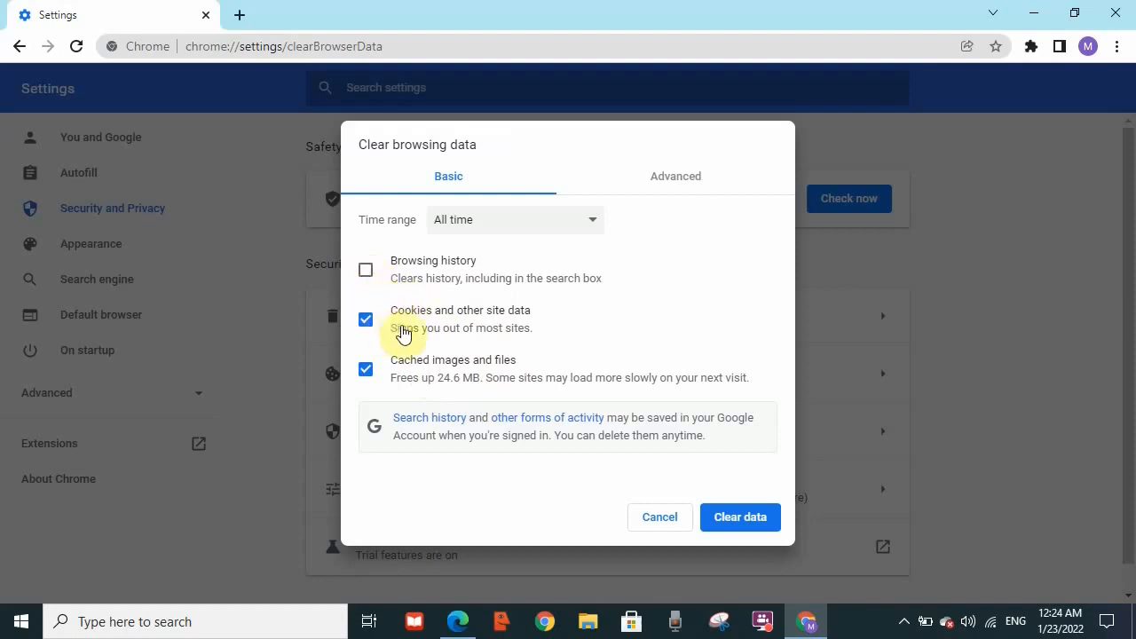
mouse_move(497, 327)
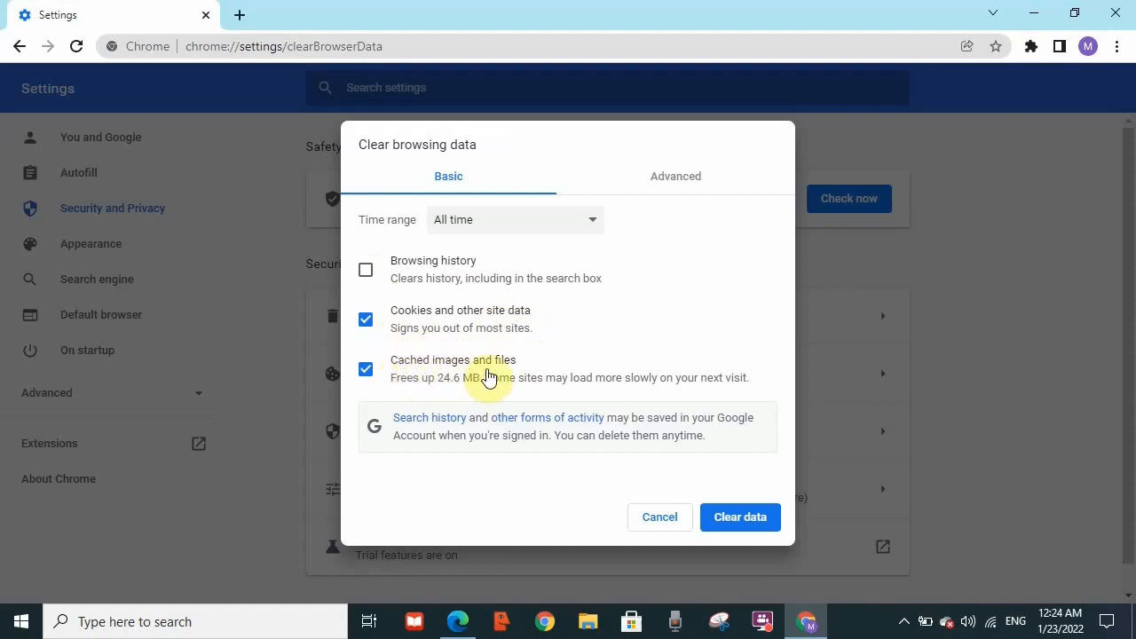
mouse_move(575, 353)
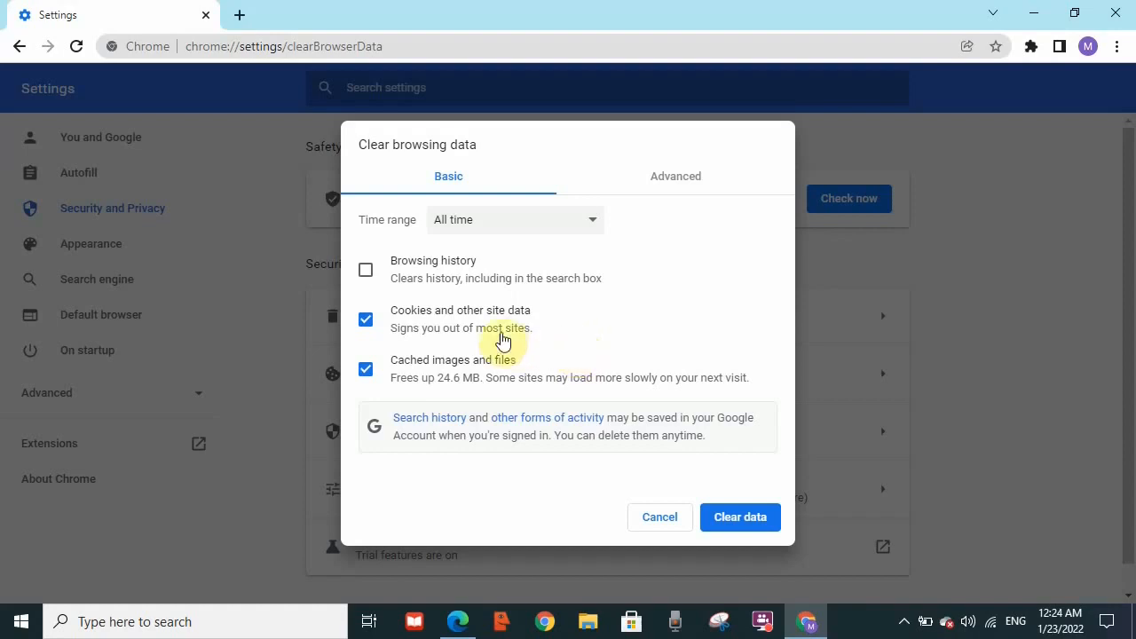
mouse_move(719, 494)
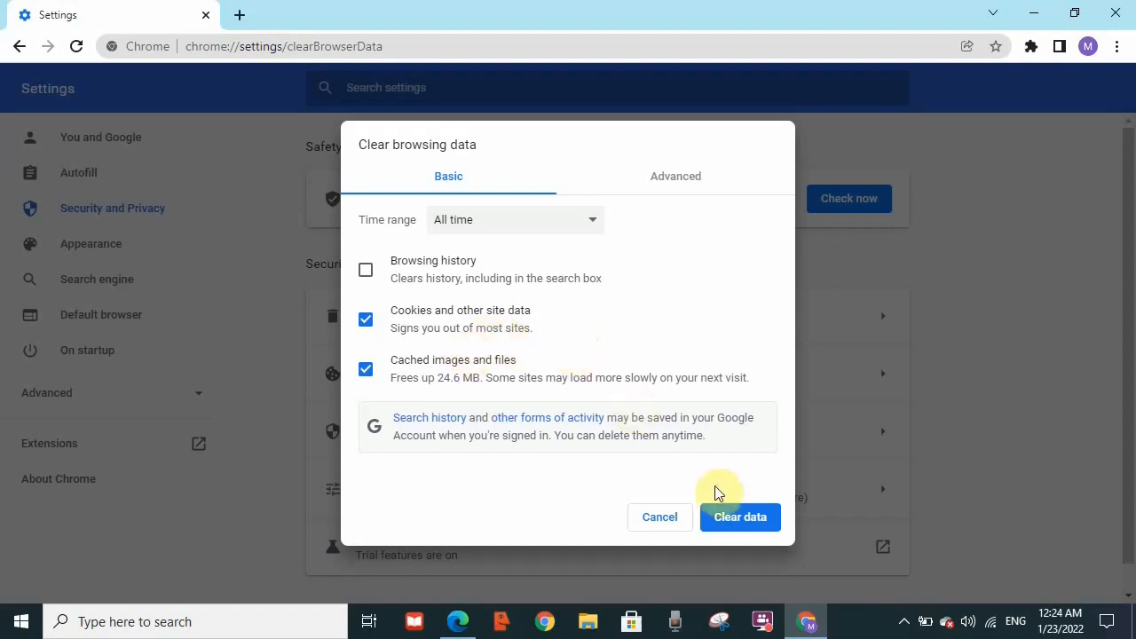
mouse_move(402, 220)
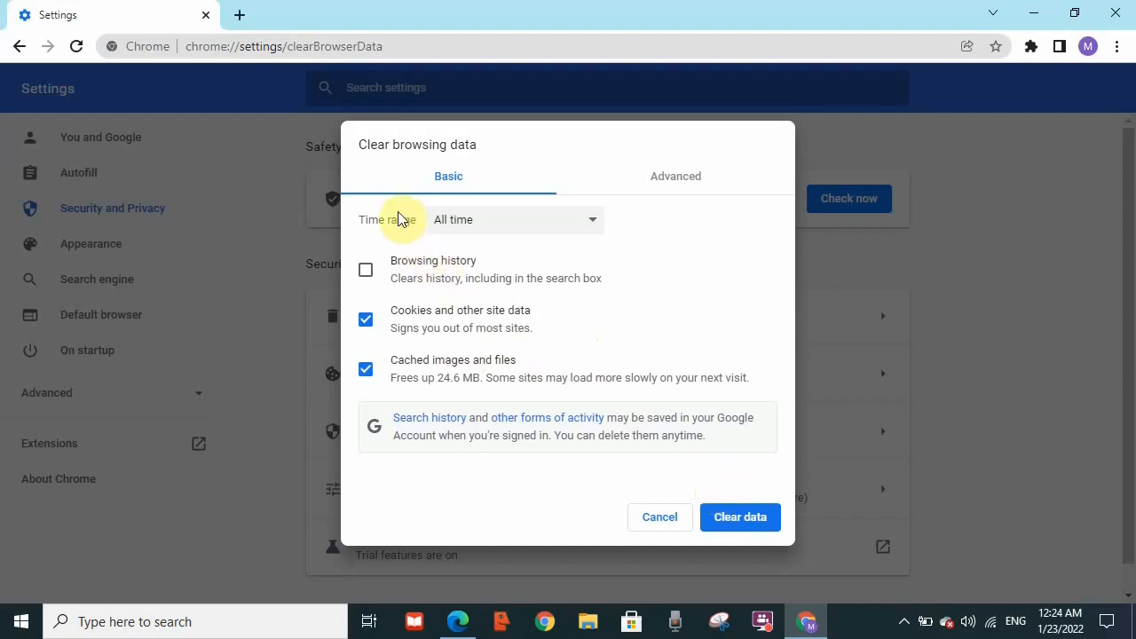
mouse_move(532, 233)
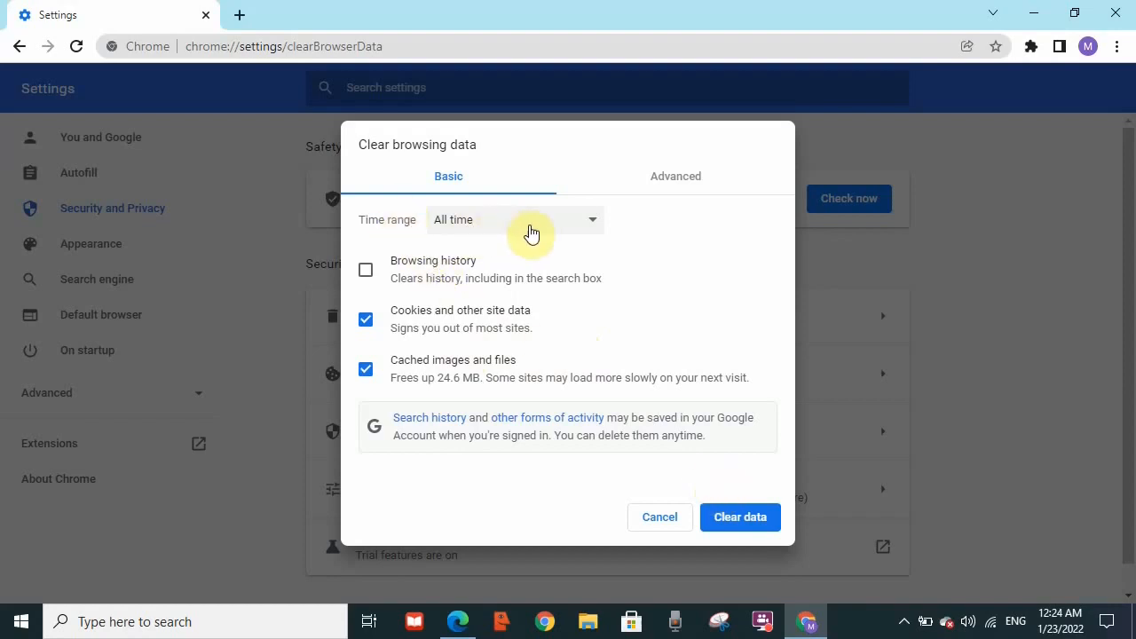
mouse_move(575, 353)
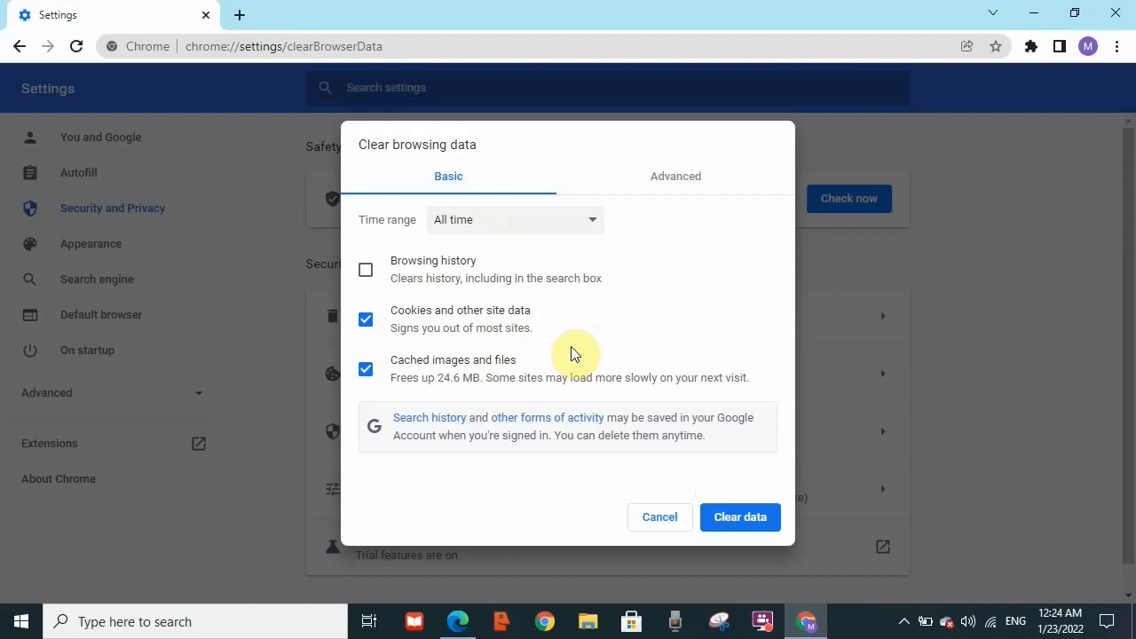
mouse_move(671, 506)
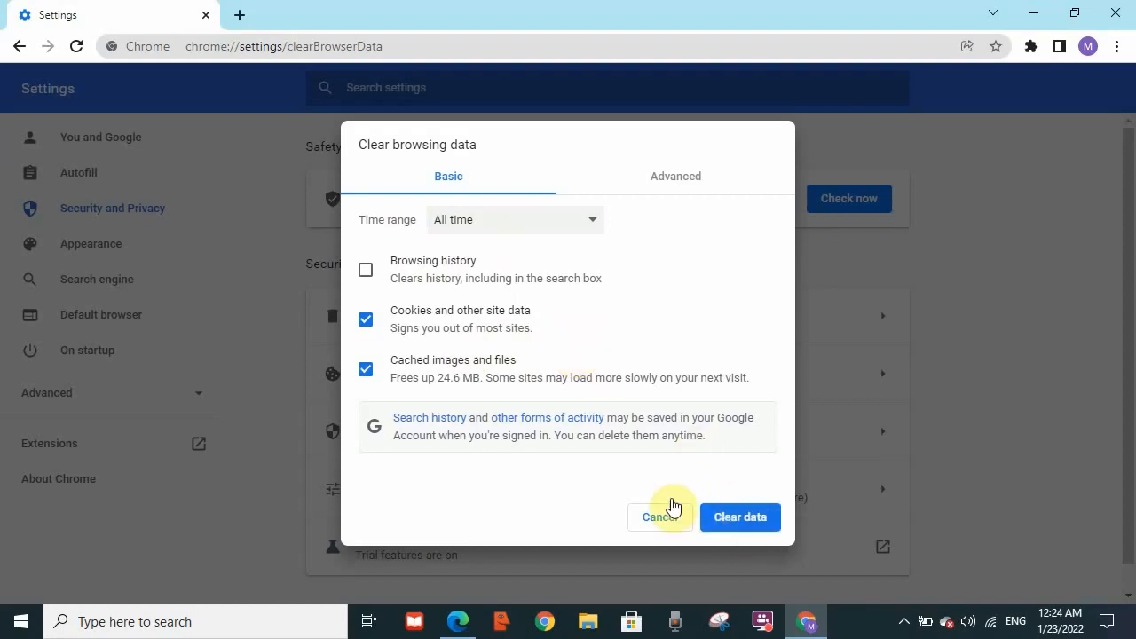